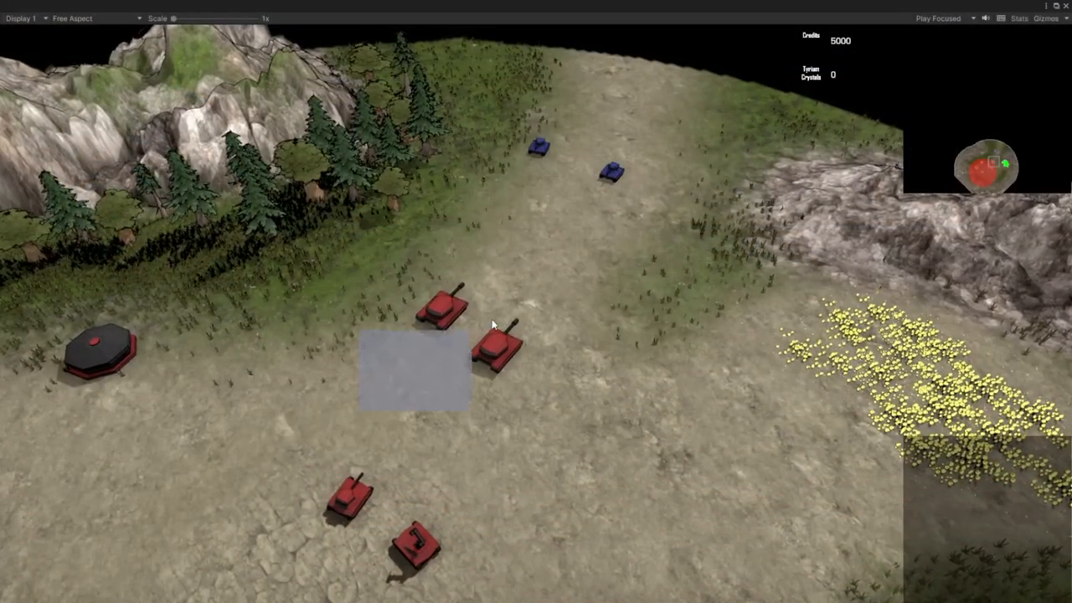
Box-select the group of red tanks to send against the blue enemy tanks.
{"action": "left_click_drag", "start_coordinate": [355, 331], "coordinate": [469, 407]}
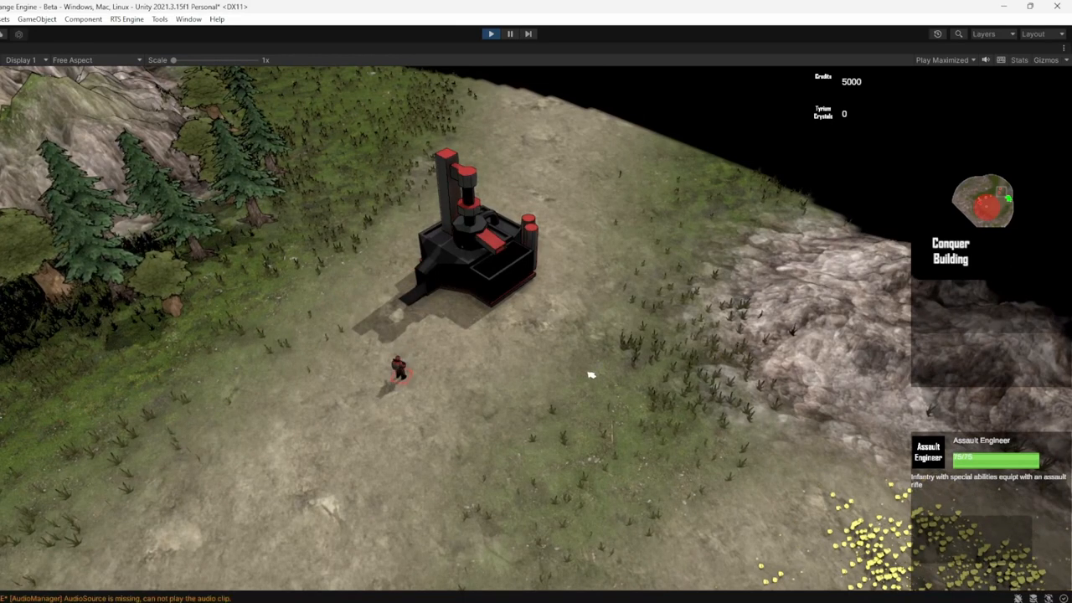
Order the selected Assault Engineer to conquer the red-roofed building.
{"action": "left_click", "coordinate": [473, 248]}
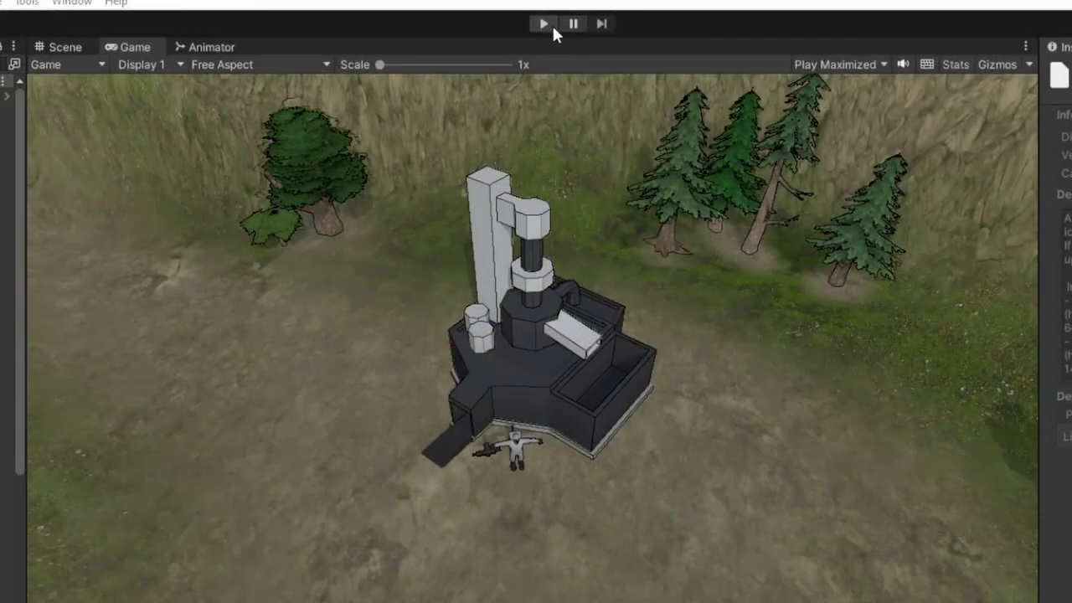
{"action": "left_click", "coordinate": [542, 23]}
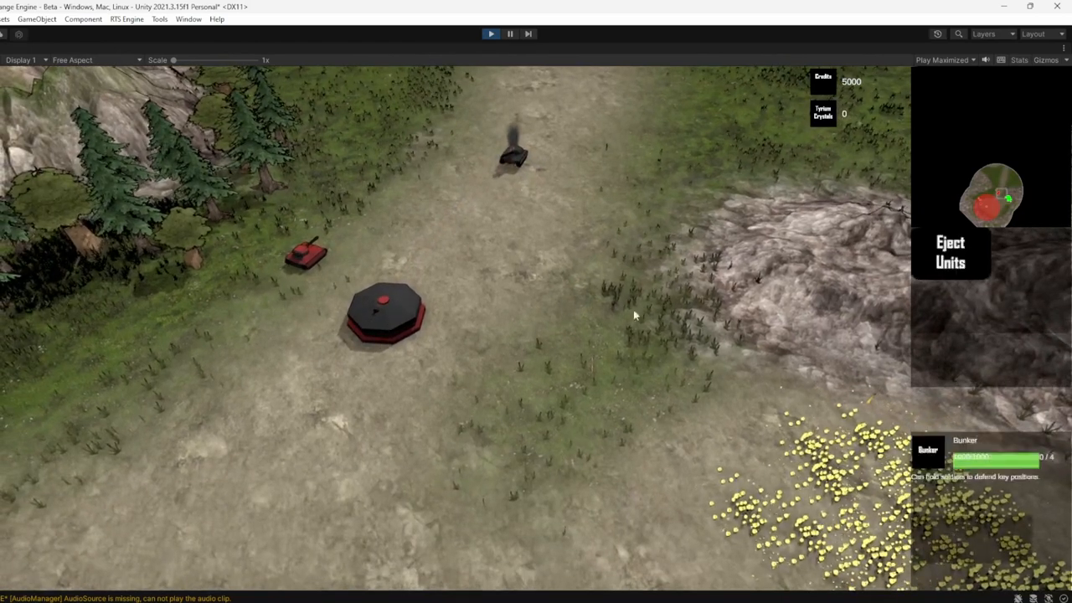
{"action": "mouse_move", "coordinate": [947, 265]}
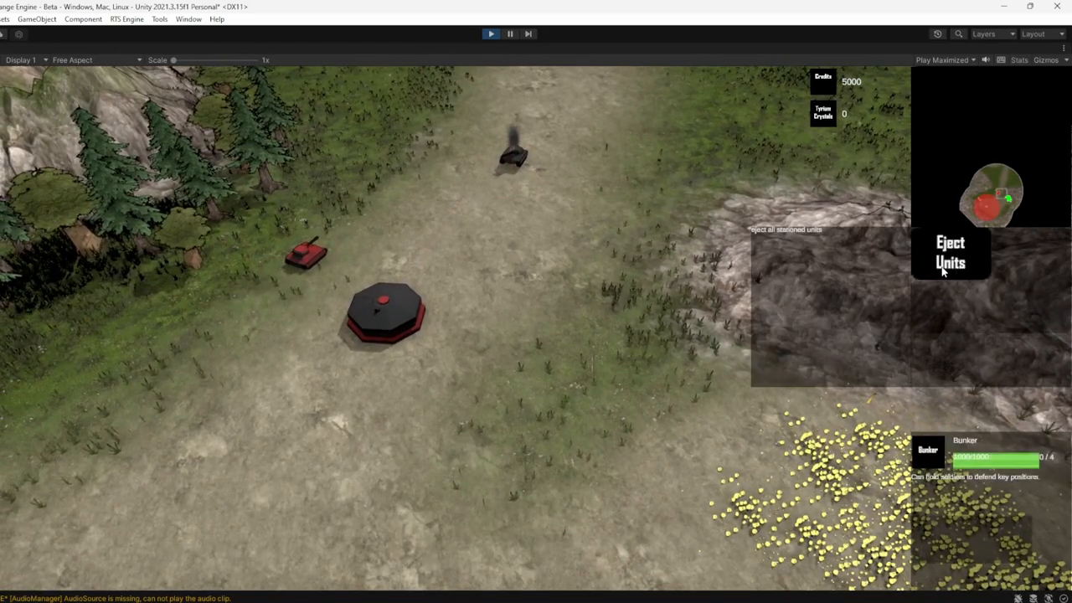